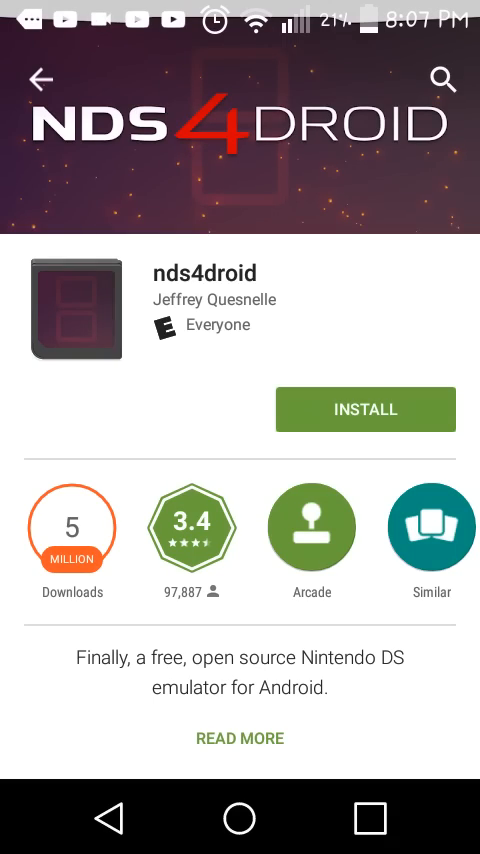
Step: Scroll through the nds4droid listing and reviews, then return to the top to install it
{"action": "scroll", "scroll_direction": "down", "scroll_amount": 3}
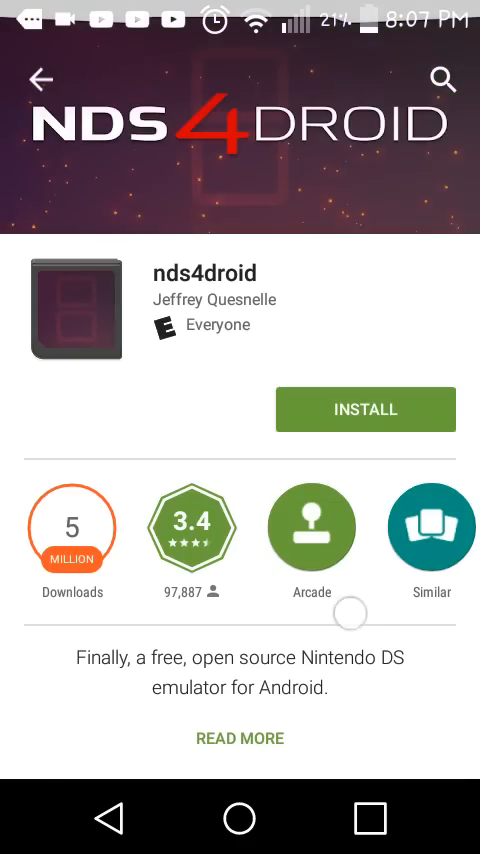
{"action": "scroll", "scroll_direction": "down", "scroll_amount": 3}
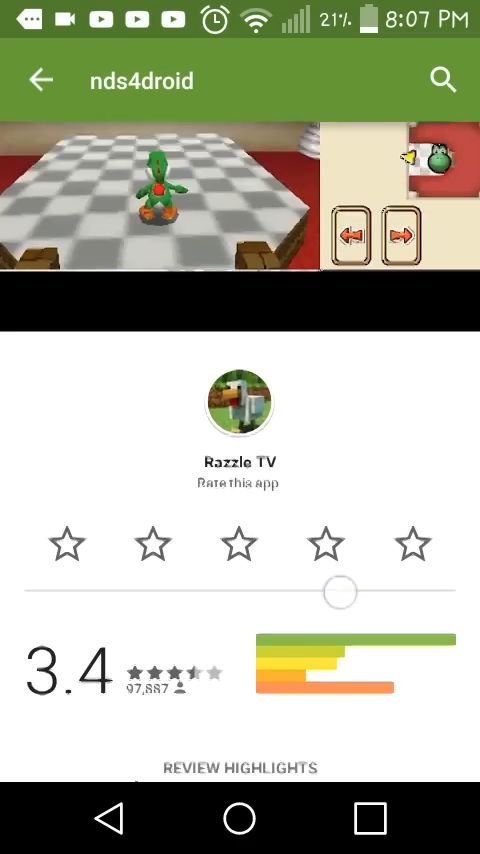
{"action": "scroll", "scroll_direction": "down", "scroll_amount": 3}
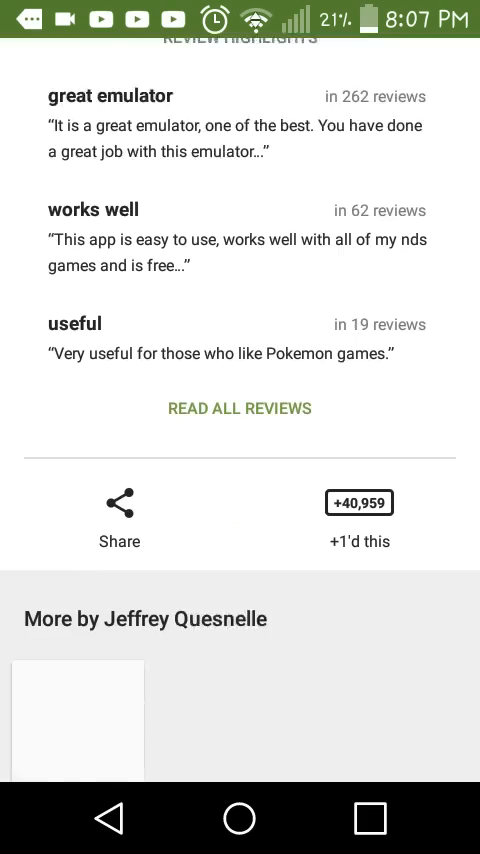
{"action": "scroll", "scroll_direction": "up", "scroll_amount": 3}
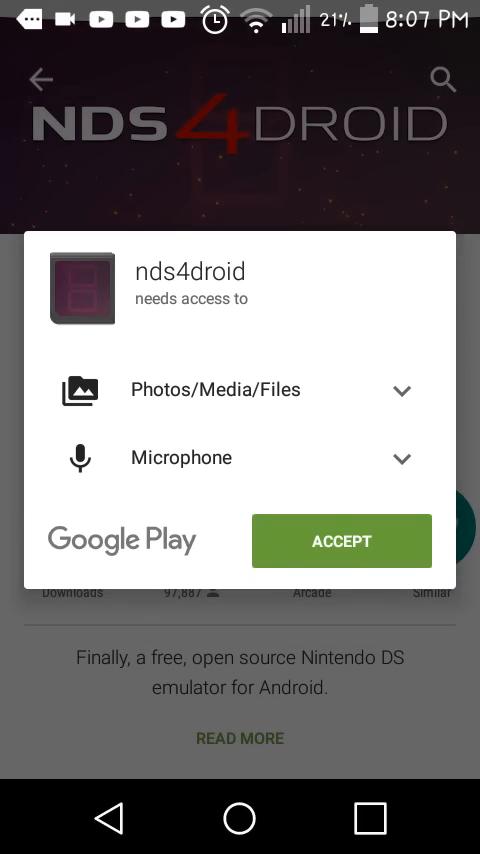
Step: Accept nds4droid's permissions to install it, then install ZArchiver from its listing
{"action": "left_click", "coordinate": [341, 540]}
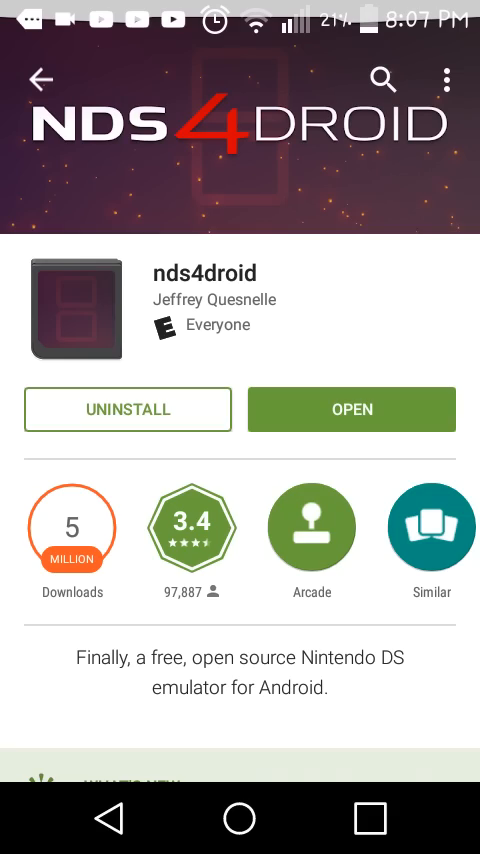
{"action": "left_click", "coordinate": [384, 80]}
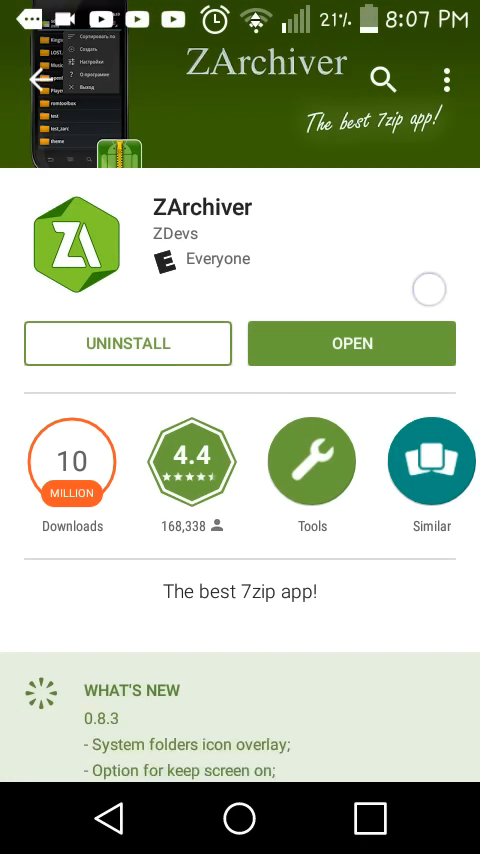
Step: Launch Chrome from the app drawer on the home screen
{"action": "scroll", "scroll_direction": "down", "scroll_amount": 3}
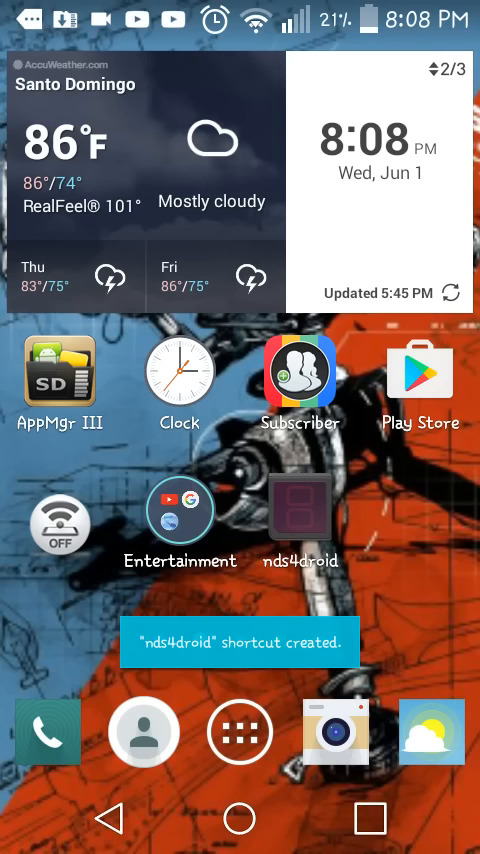
{"action": "left_click", "coordinate": [239, 731]}
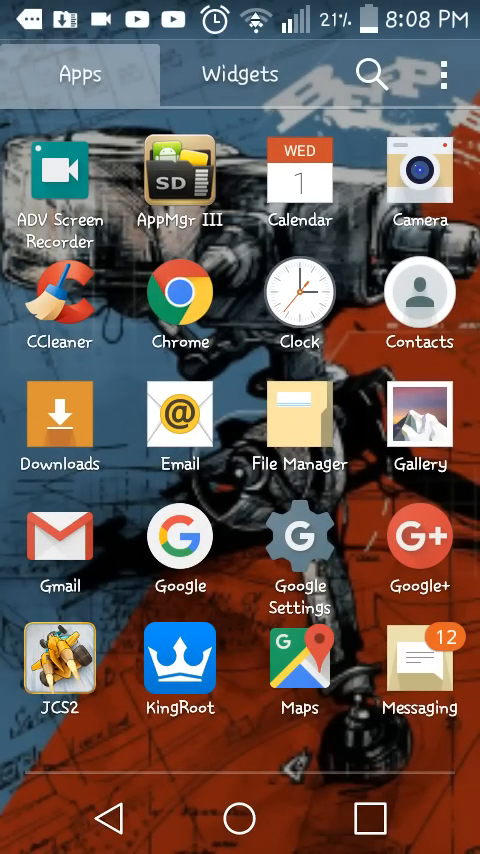
{"action": "left_click", "coordinate": [180, 295]}
{"action": "type", "text": "pa"}
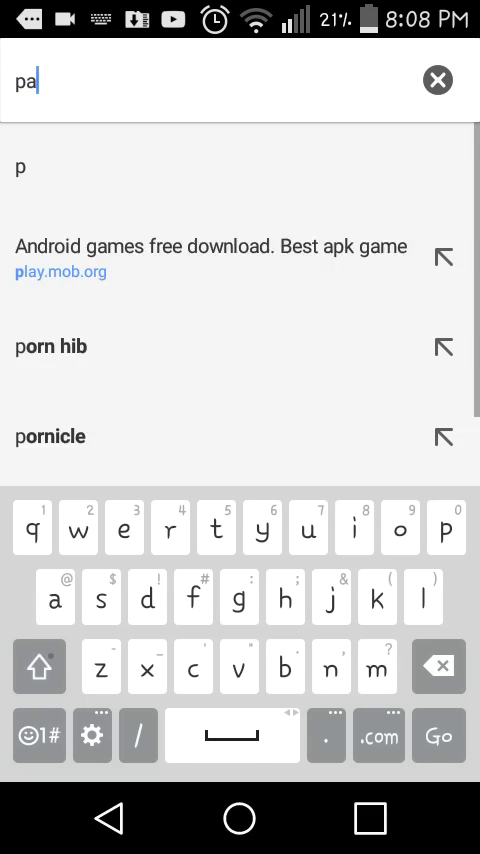
Step: Search Google for 'paradise roms ds' to find Emuparadise's NDS ROMs page
{"action": "type", "text": "radise rom"}
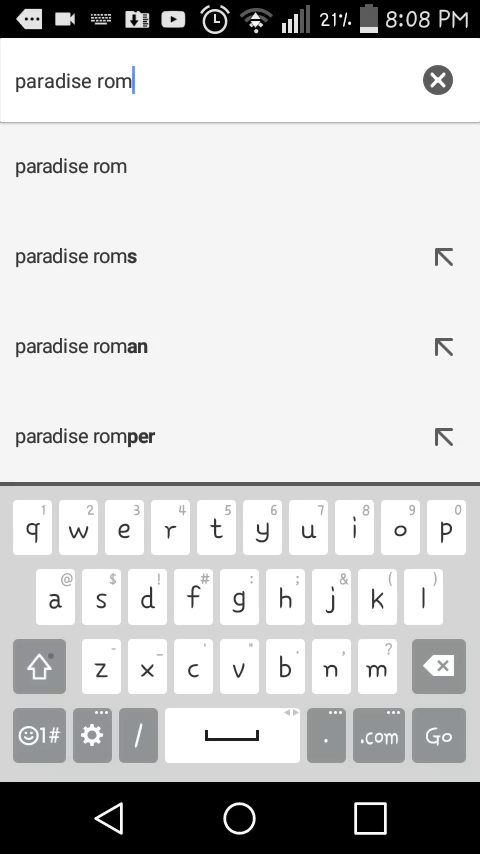
{"action": "type", "text": "s ds"}
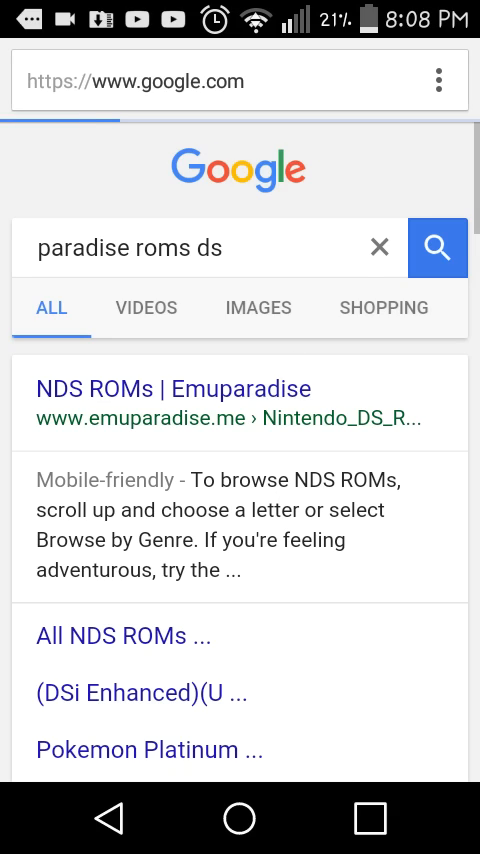
Step: Go to Emuparadise's Nintendo DS ROMs page and scroll to the letter index to pick S
{"action": "left_click", "coordinate": [174, 388]}
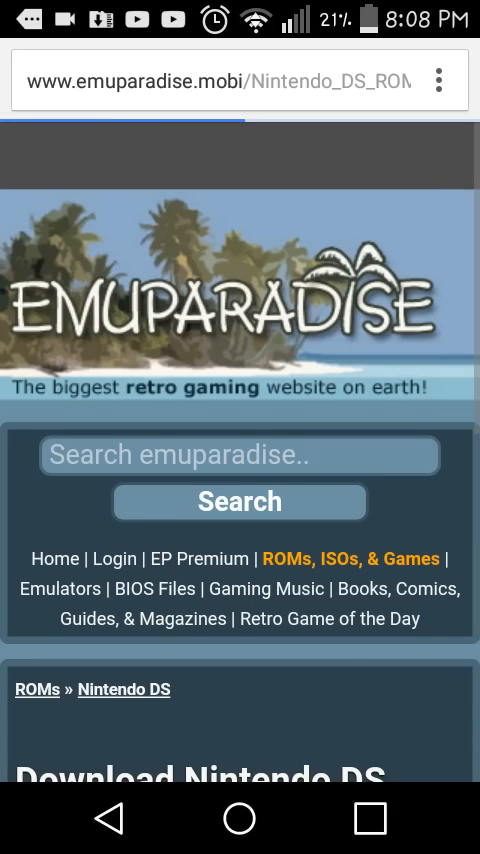
{"action": "scroll", "scroll_direction": "down", "scroll_amount": 3}
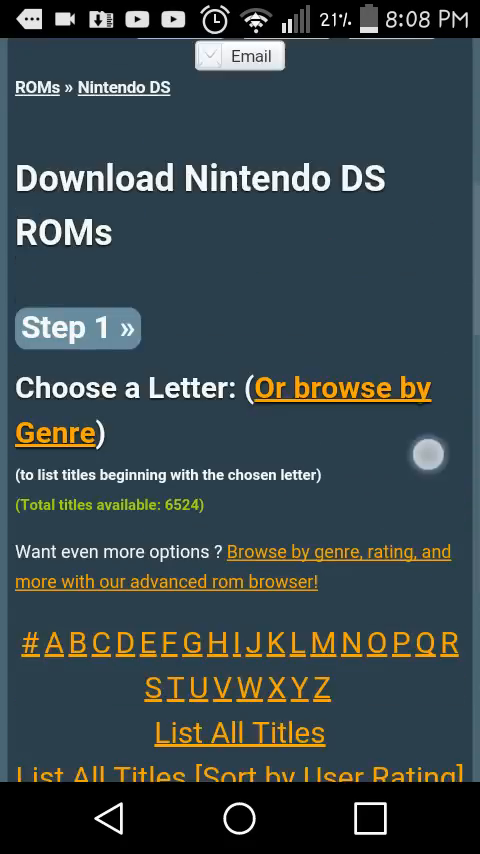
{"action": "scroll", "scroll_direction": "down", "scroll_amount": 3}
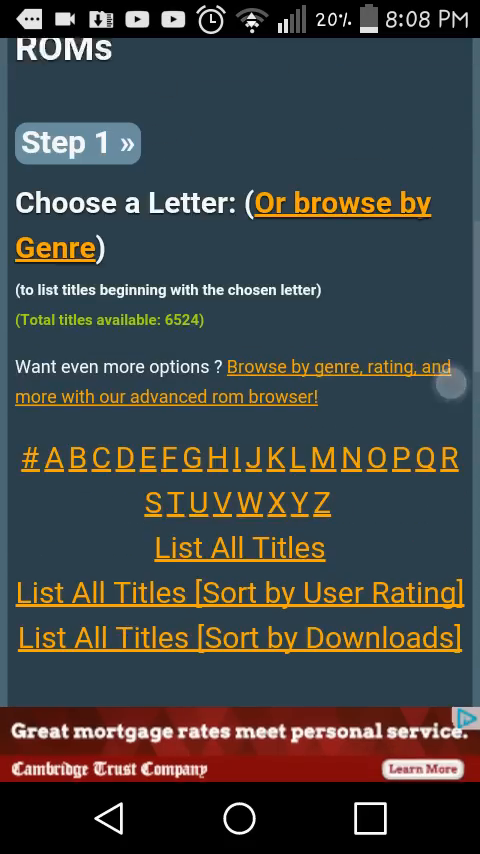
{"action": "scroll", "scroll_direction": "down", "scroll_amount": 3}
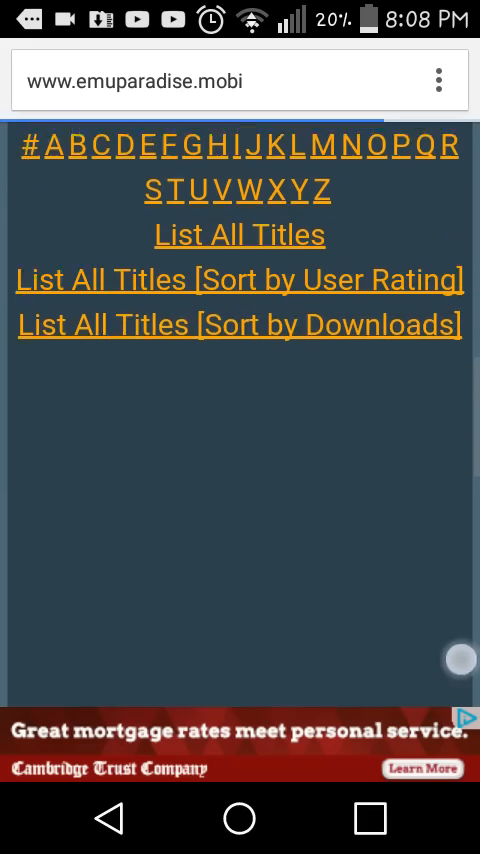
{"action": "scroll", "scroll_direction": "down", "scroll_amount": 3}
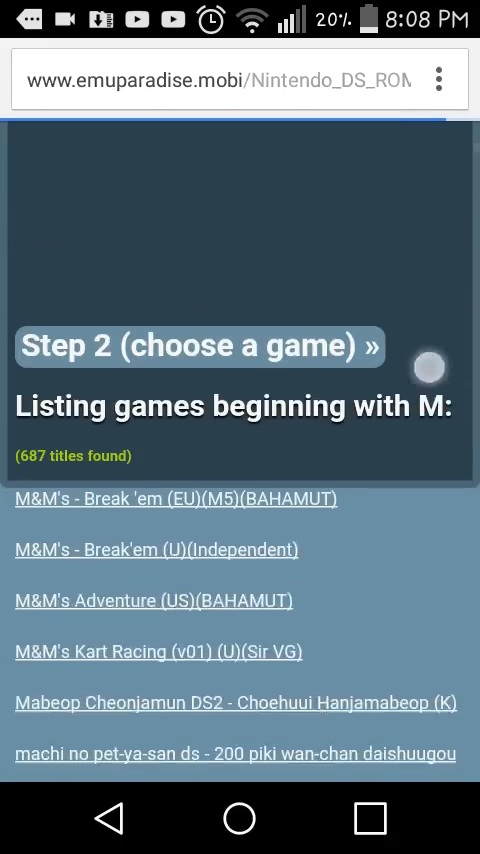
{"action": "scroll", "scroll_direction": "down", "scroll_amount": 3}
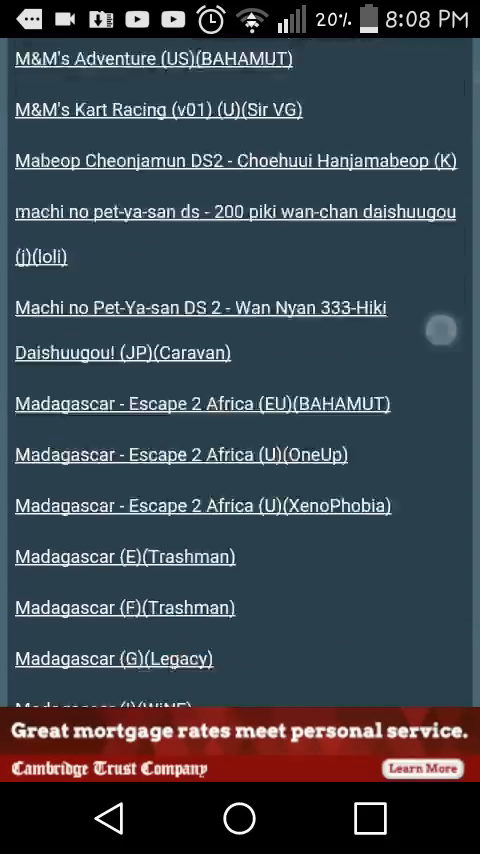
{"action": "scroll", "scroll_direction": "down", "scroll_amount": 3}
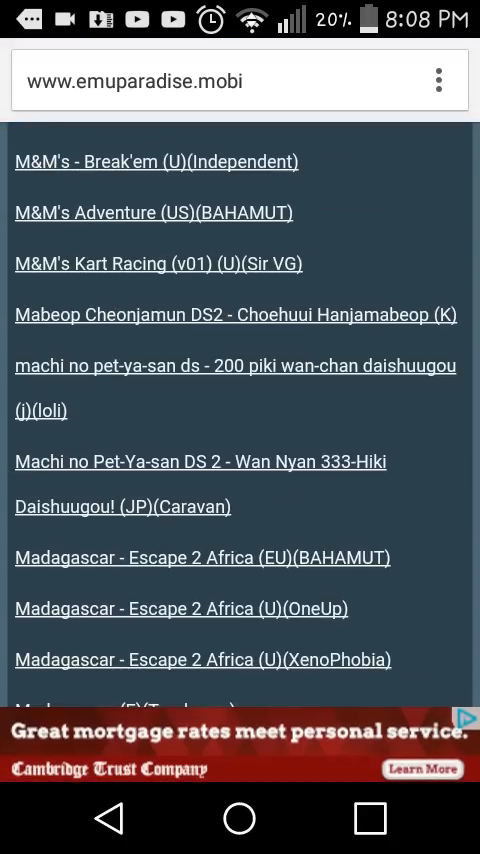
{"action": "scroll", "scroll_direction": "down", "scroll_amount": 3}
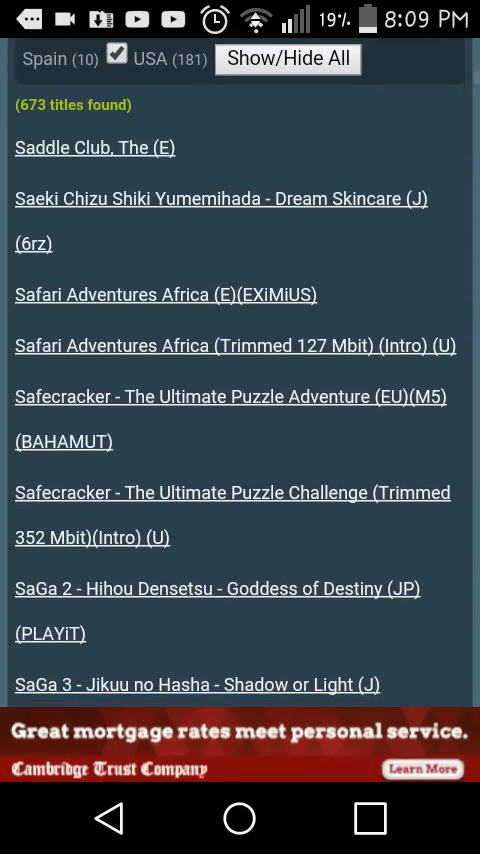
Step: Scroll the S titles until the Sesame Street - Elmo's Musical Monsterpiece (U)(EXiMiUS) link shows
{"action": "scroll", "scroll_direction": "down", "scroll_amount": 3}
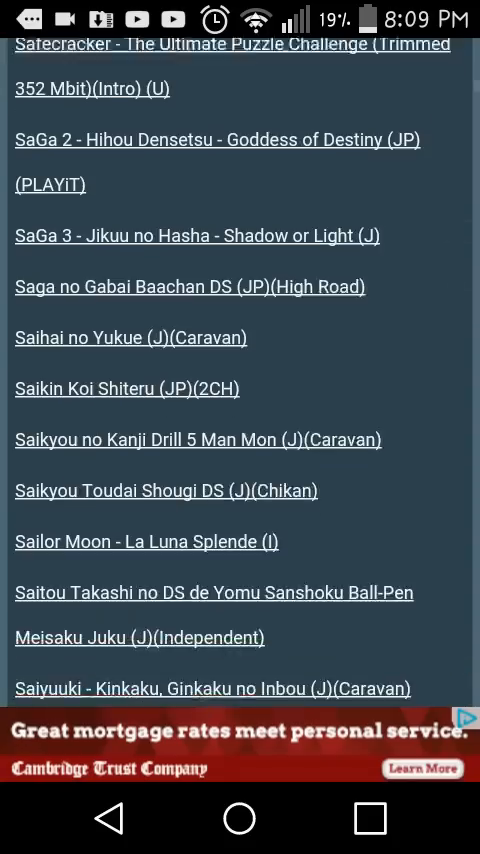
{"action": "scroll", "scroll_direction": "down", "scroll_amount": 3}
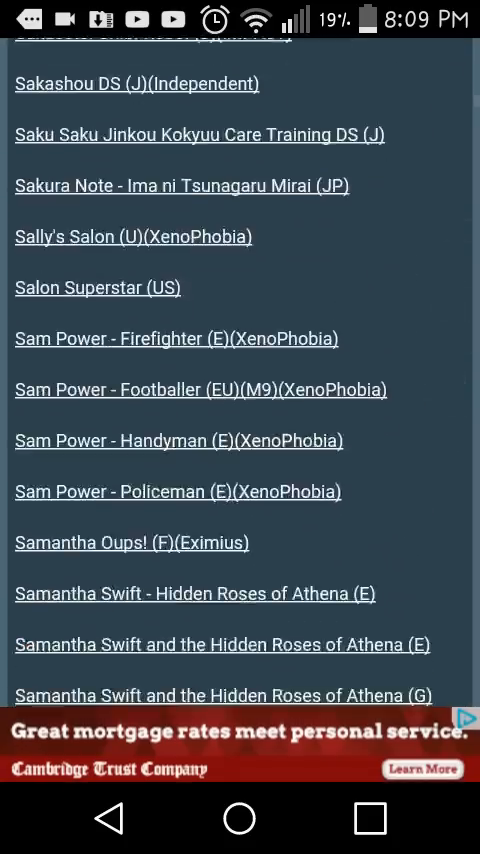
{"action": "scroll", "scroll_direction": "down", "scroll_amount": 3}
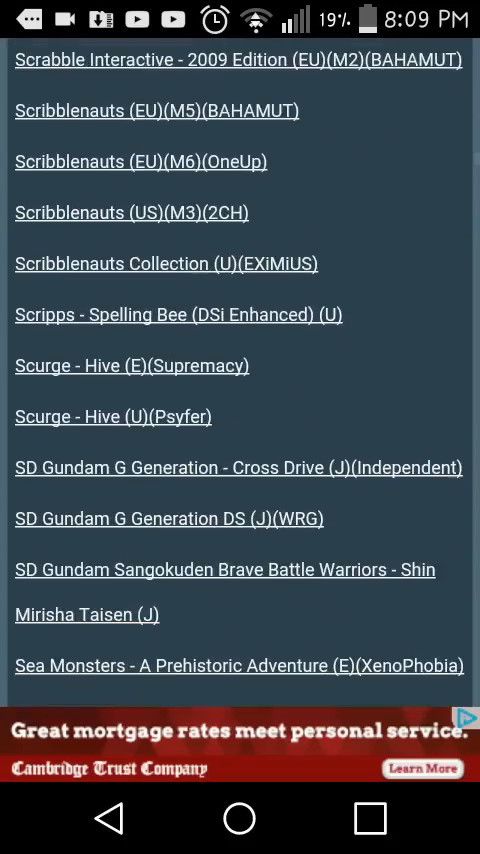
{"action": "scroll", "scroll_direction": "down", "scroll_amount": 3}
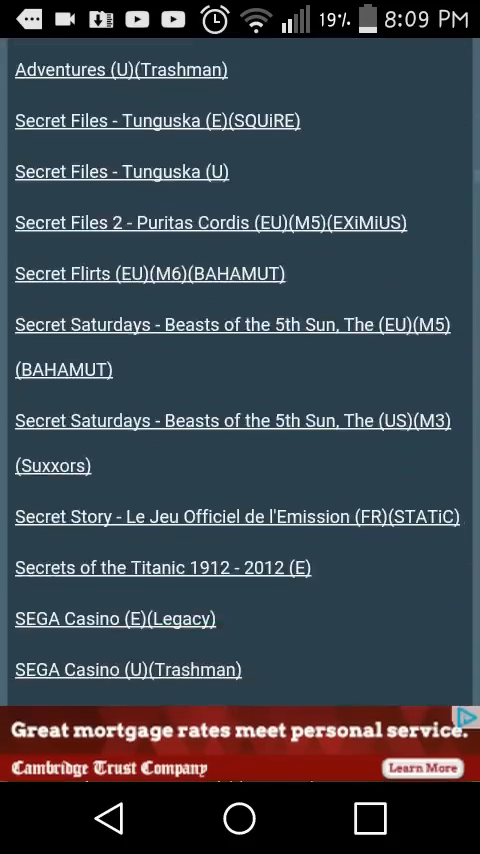
{"action": "scroll", "scroll_direction": "down", "scroll_amount": 3}
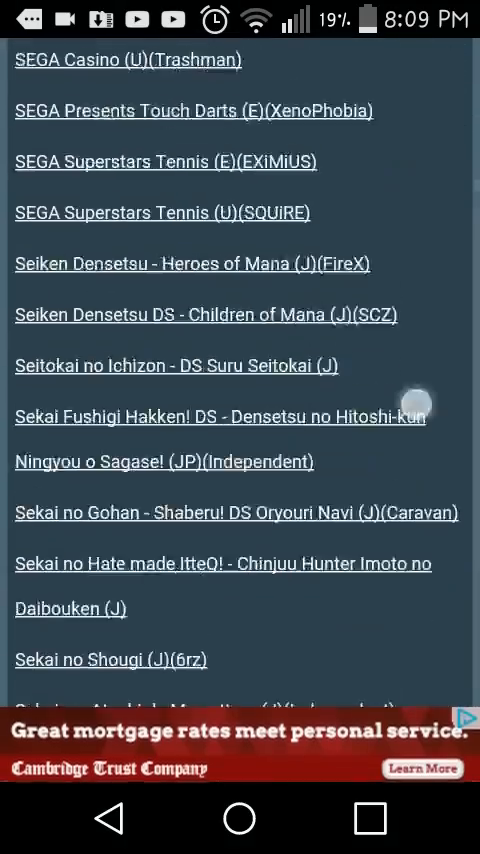
{"action": "scroll", "scroll_direction": "down", "scroll_amount": 3}
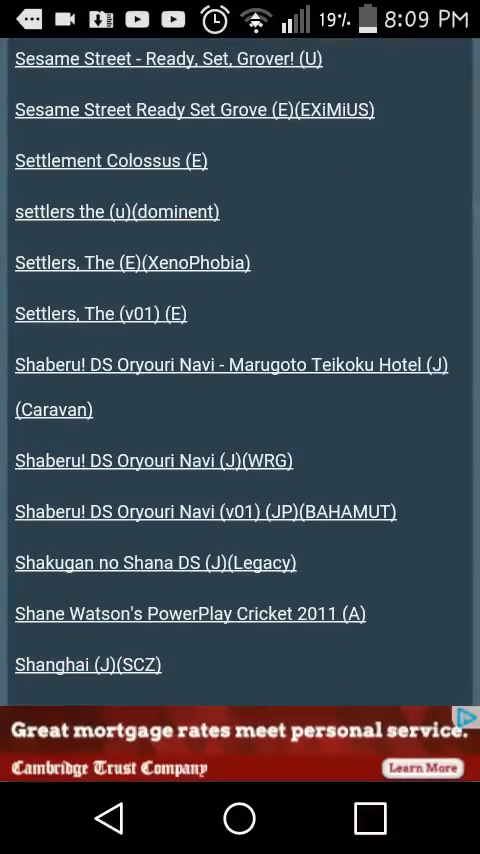
{"action": "scroll", "scroll_direction": "down", "scroll_amount": 3}
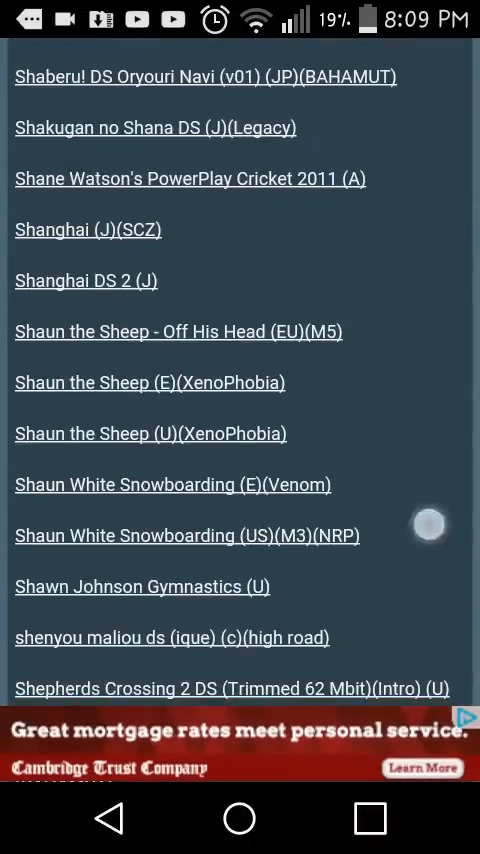
{"action": "scroll", "scroll_direction": "down", "scroll_amount": 3}
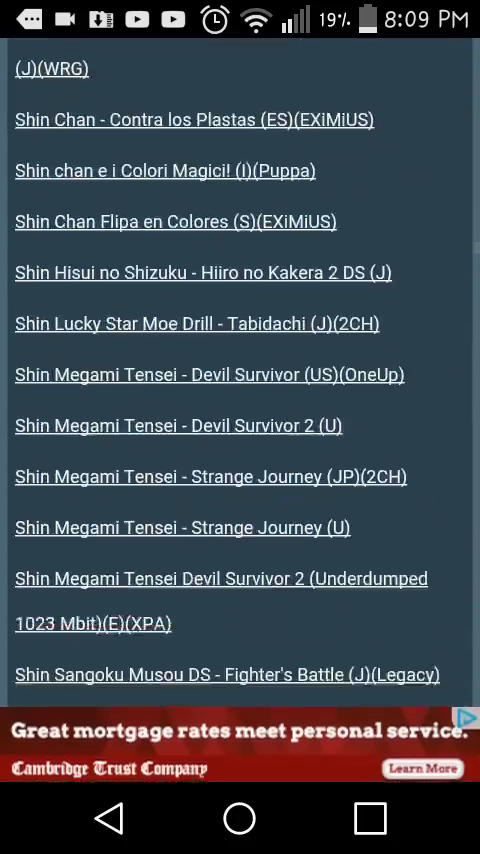
{"action": "scroll", "scroll_direction": "down", "scroll_amount": 3}
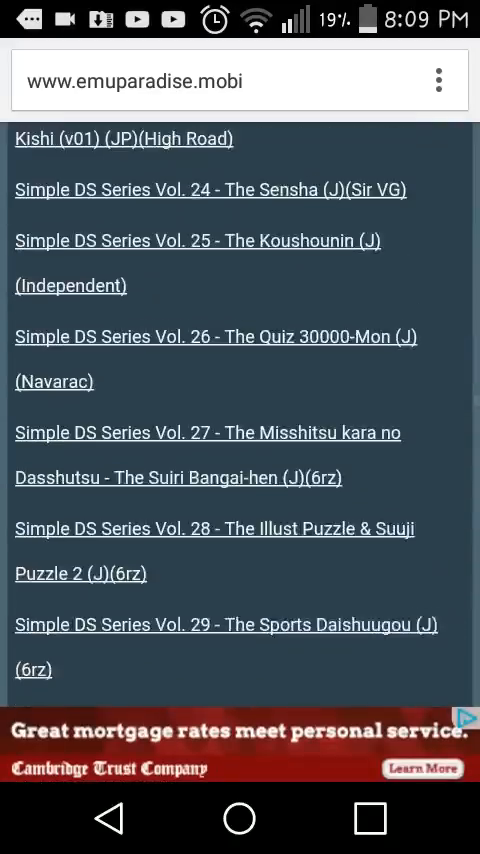
{"action": "scroll", "scroll_direction": "up", "scroll_amount": 3}
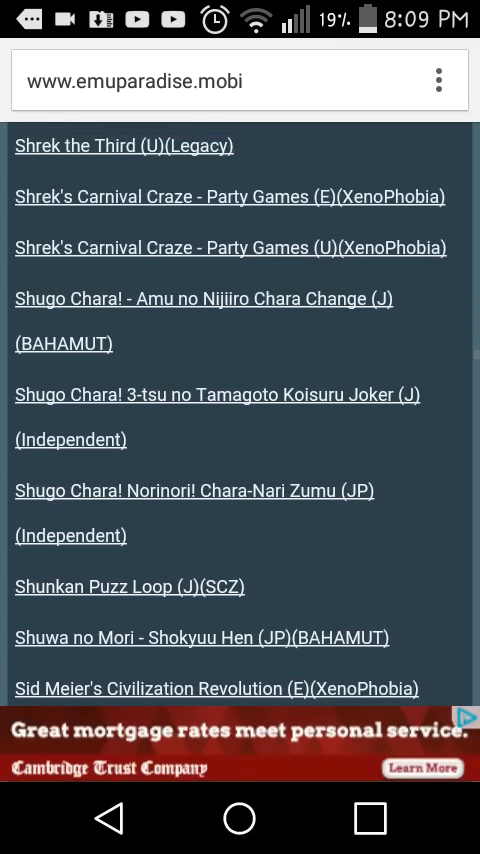
{"action": "scroll", "scroll_direction": "up", "scroll_amount": 3}
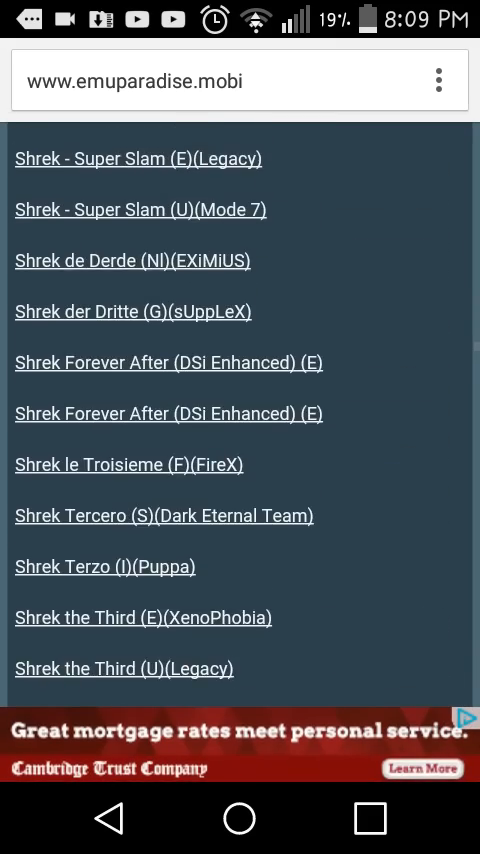
{"action": "scroll", "scroll_direction": "up", "scroll_amount": 3}
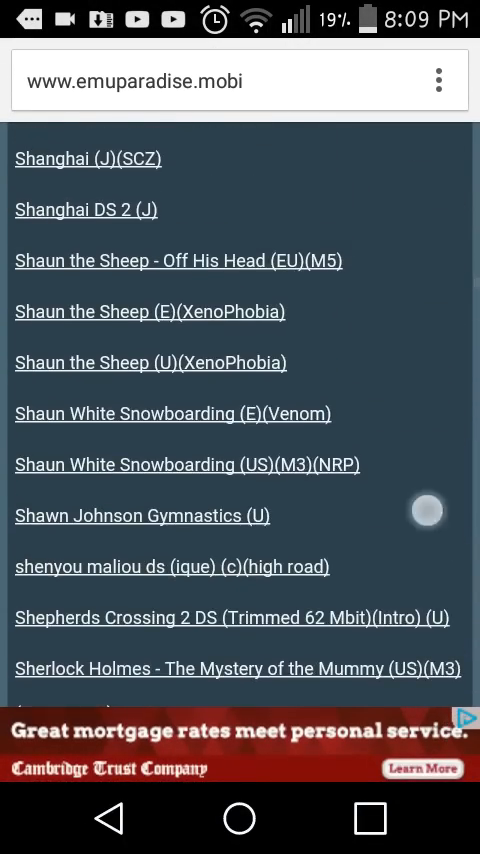
{"action": "scroll", "scroll_direction": "up", "scroll_amount": 3}
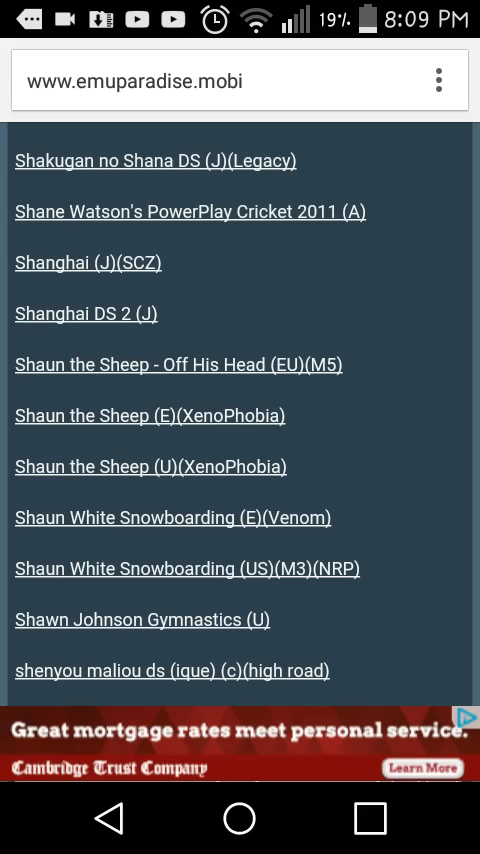
{"action": "scroll", "scroll_direction": "up", "scroll_amount": 3}
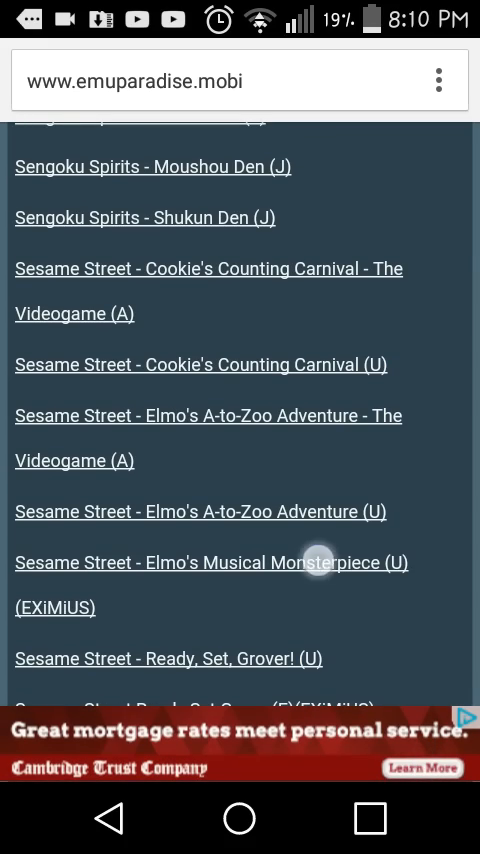
Step: Go to the Elmo's Musical Monsterpiece page and jump to its Direct Download Links (87M)
{"action": "left_click", "coordinate": [211, 562]}
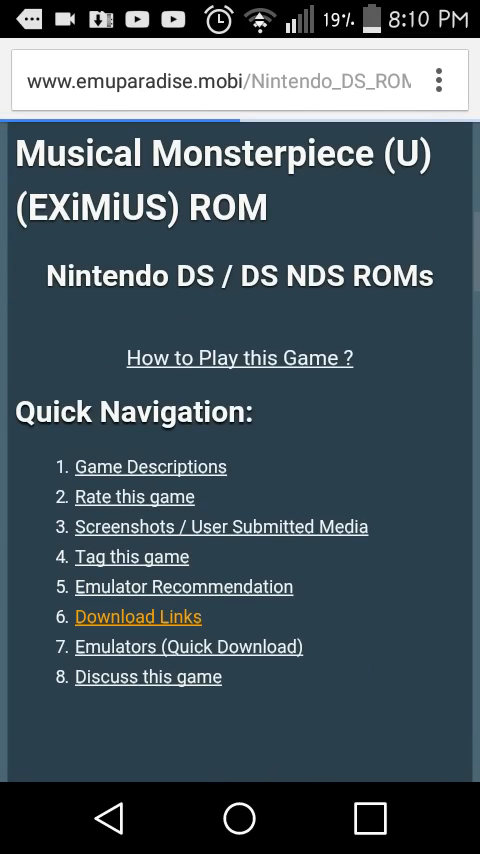
{"action": "left_click", "coordinate": [138, 616]}
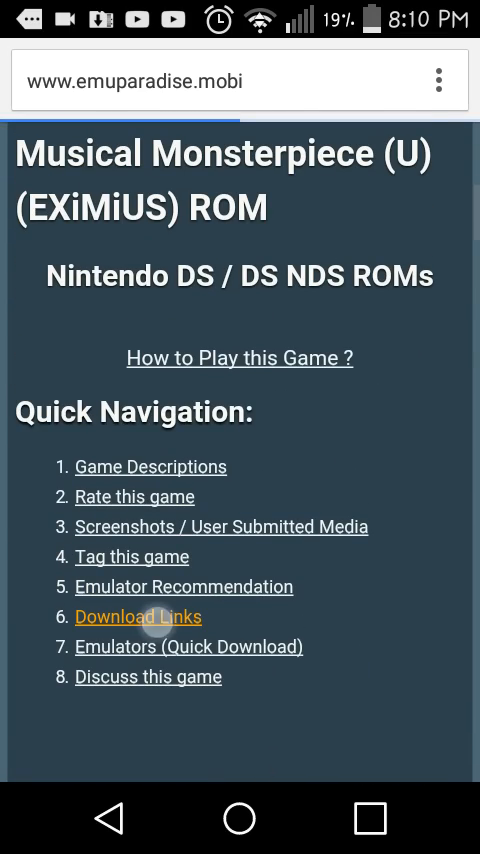
{"action": "left_click", "coordinate": [137, 616]}
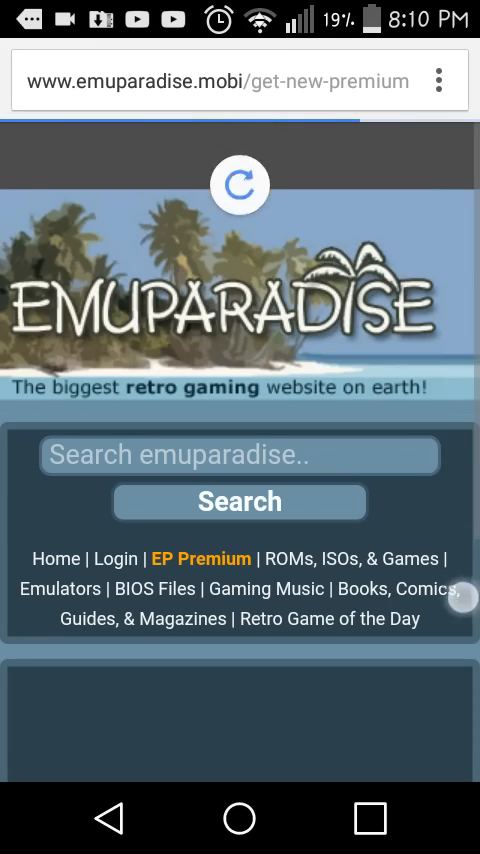
{"action": "scroll", "scroll_direction": "down", "scroll_amount": 3}
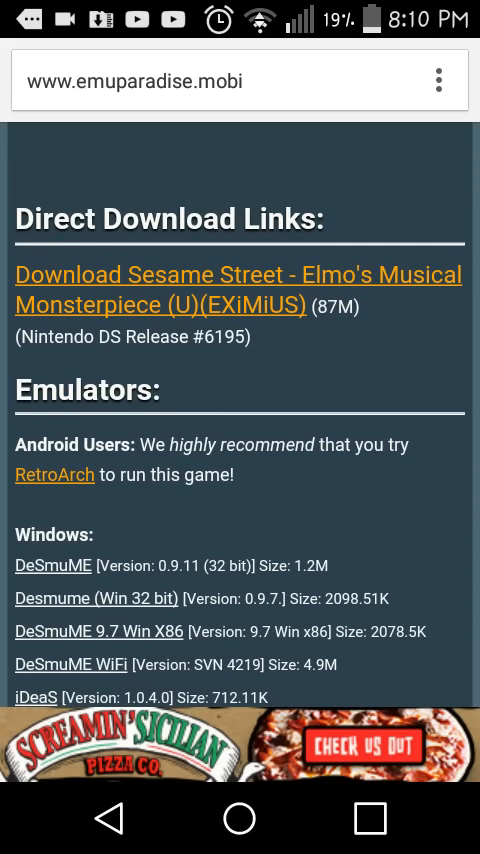
Step: Start the download of the 87M Elmo's Musical Monsterpiece (U)(EXiMiUS) ROM
{"action": "scroll", "scroll_direction": "down", "scroll_amount": 3}
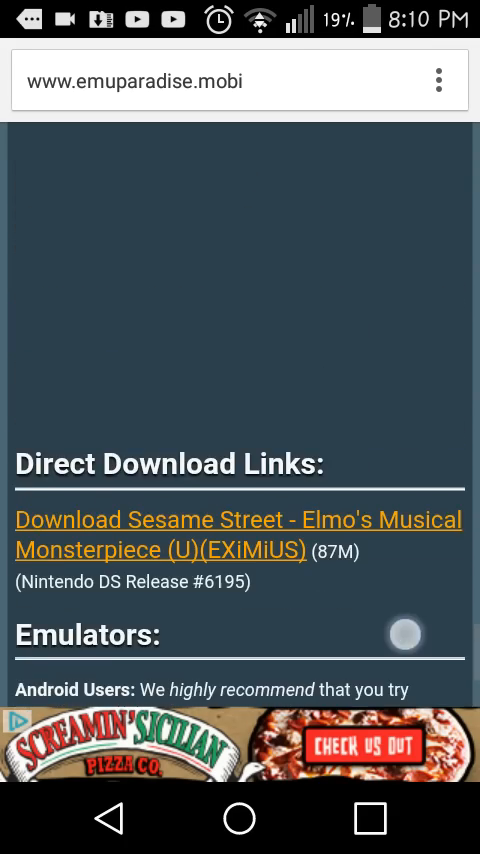
{"action": "scroll", "scroll_direction": "down", "scroll_amount": 3}
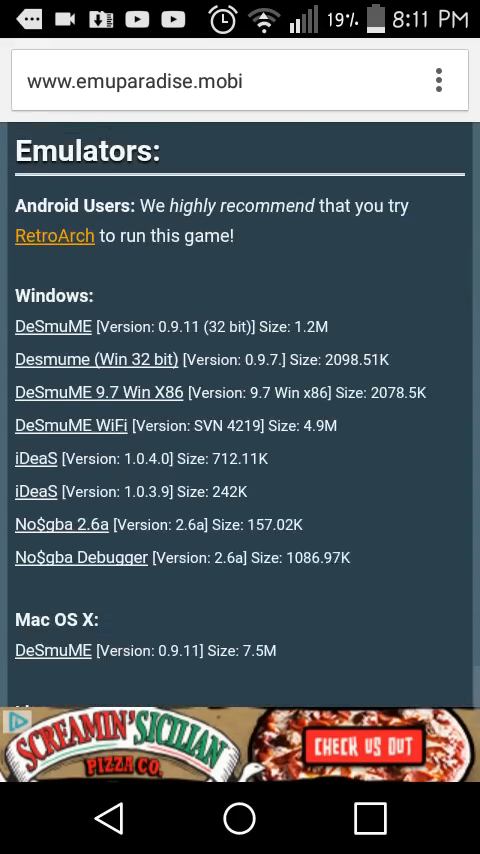
{"action": "scroll", "scroll_direction": "up", "scroll_amount": 3}
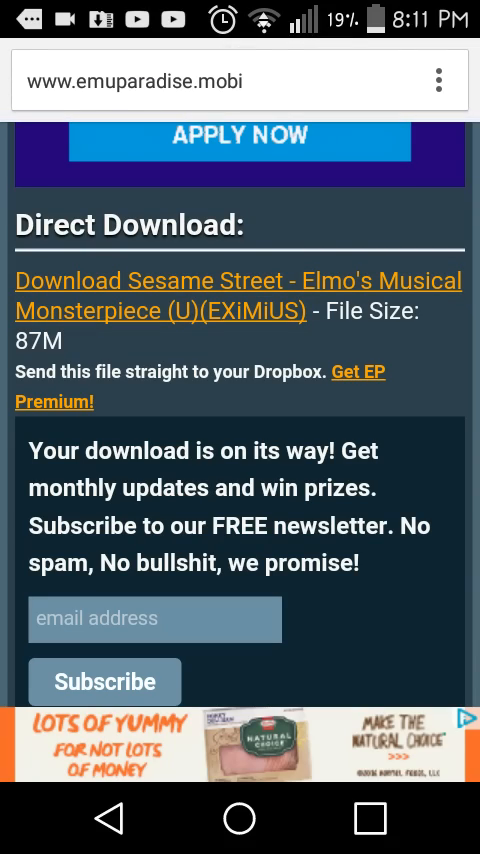
{"action": "left_click", "coordinate": [238, 280]}
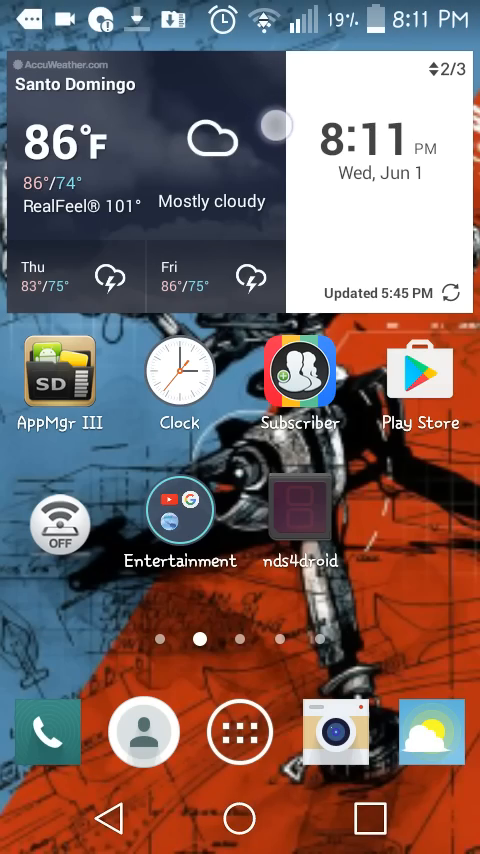
Step: Launch ZArchiver to see the finished 86.65MB .7z ROM in the Download folder
{"action": "scroll", "scroll_direction": "down", "scroll_amount": 3}
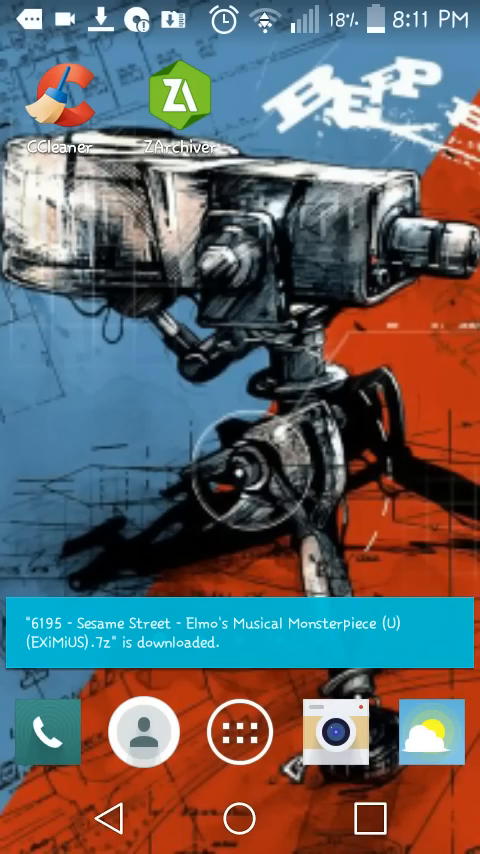
{"action": "left_click", "coordinate": [180, 100]}
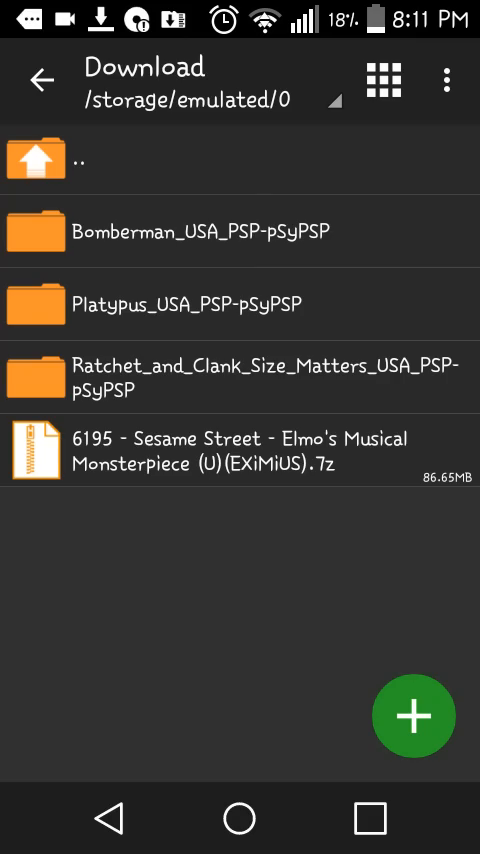
Step: Extract the Elmo's Musical Monsterpiece .7z here, producing its .nds and .nfo files in Download
{"action": "left_click", "coordinate": [240, 458]}
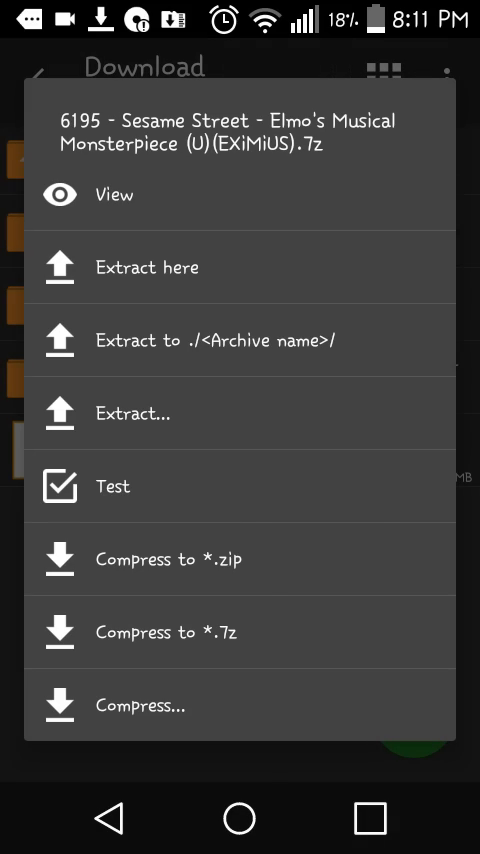
{"action": "left_click", "coordinate": [133, 412]}
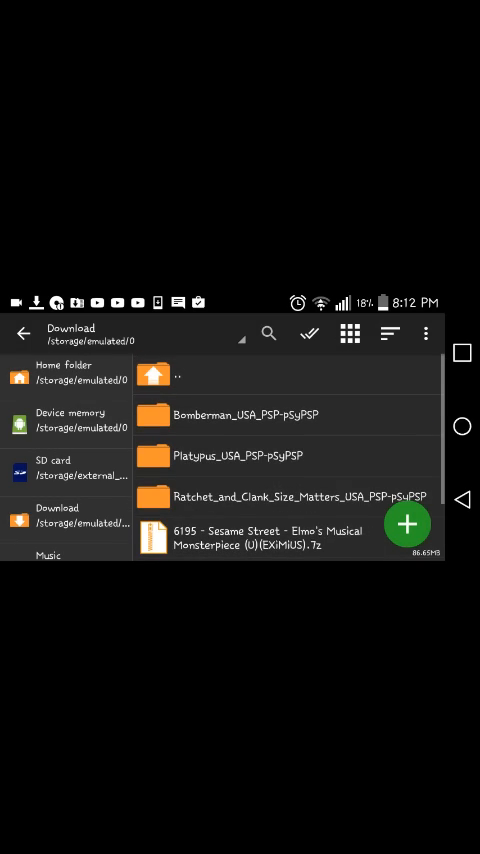
{"action": "scroll", "scroll_direction": "down", "scroll_amount": 3}
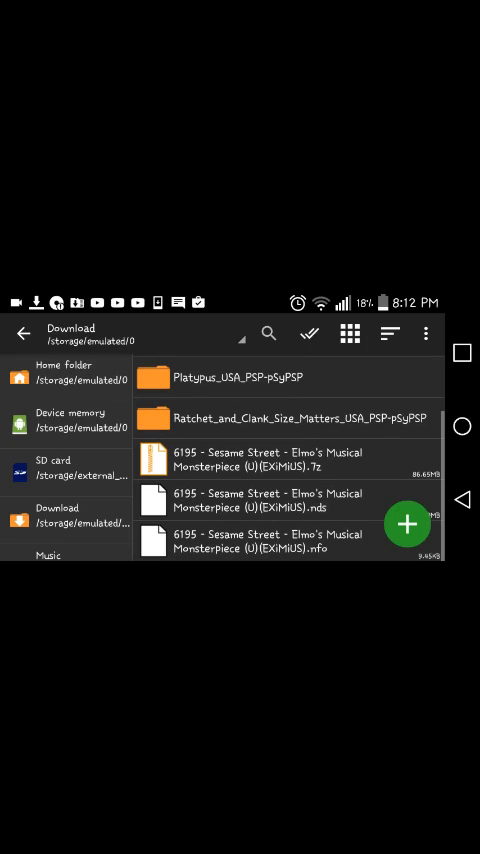